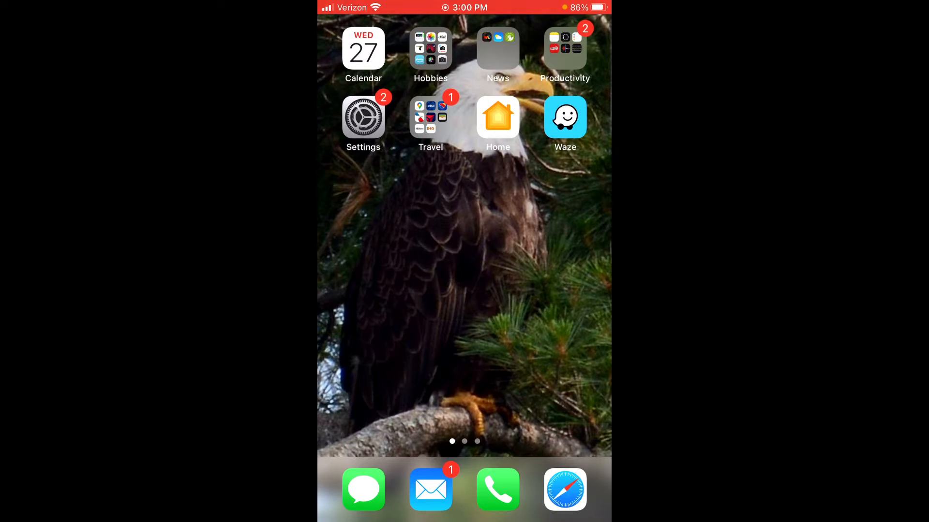
Step: Launch SkySafari Pro from the Hobbies folder on the Home Screen
{"action": "left_click", "coordinate": [431, 48]}
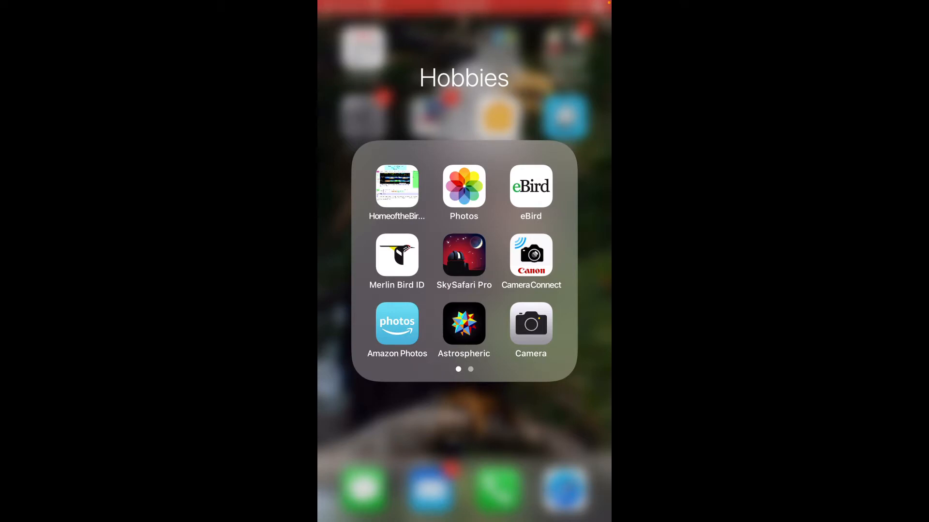
{"action": "left_click", "coordinate": [464, 256]}
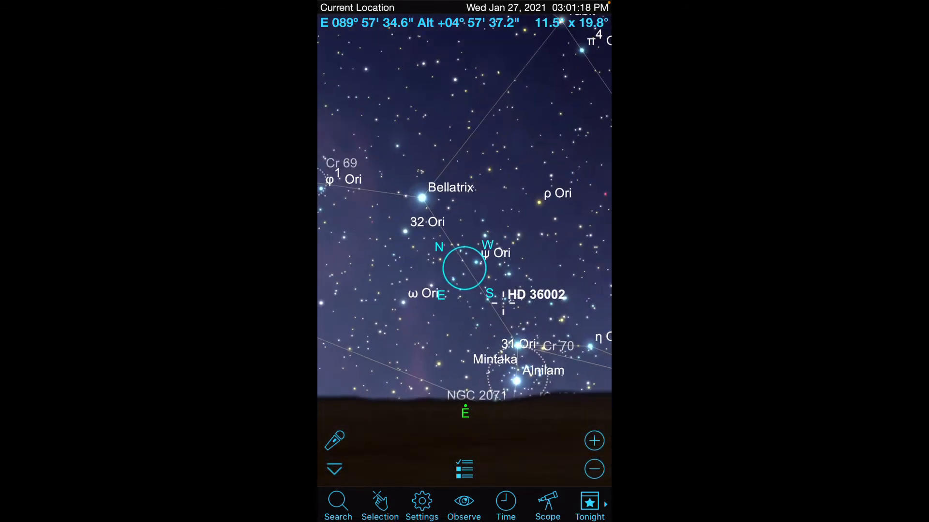
Step: Zoom the chart on Orion and bring up the Settings screen
{"action": "left_click", "coordinate": [593, 440]}
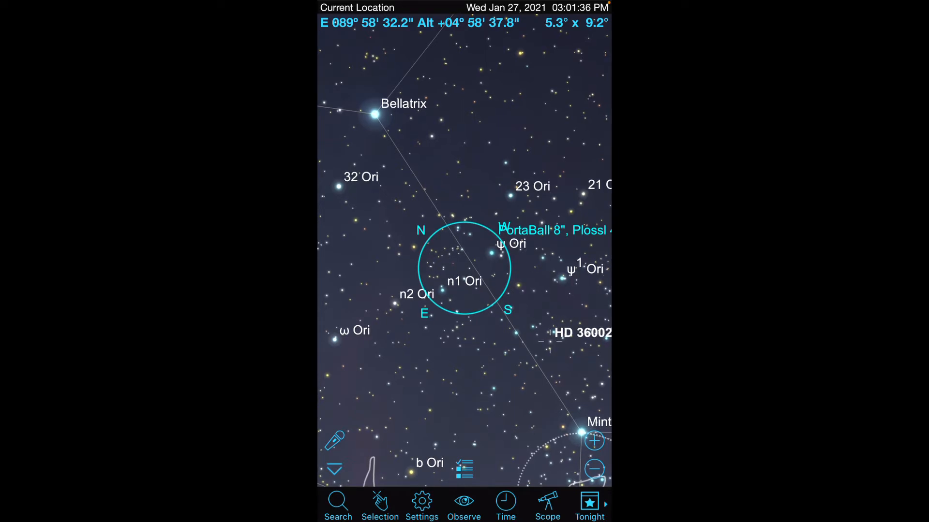
{"action": "left_click", "coordinate": [421, 505]}
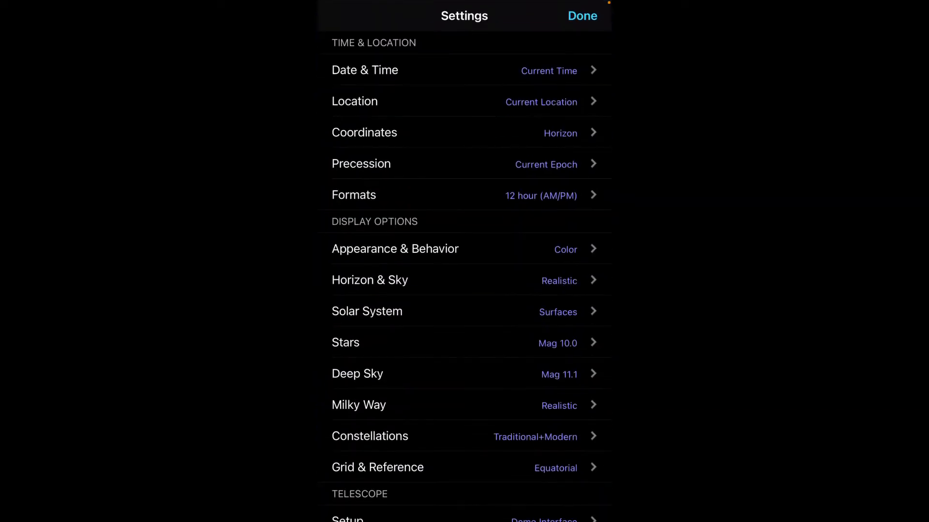
Step: Review the Location details, confirm the current location, and bring up the equipment list
{"action": "left_click", "coordinate": [354, 101]}
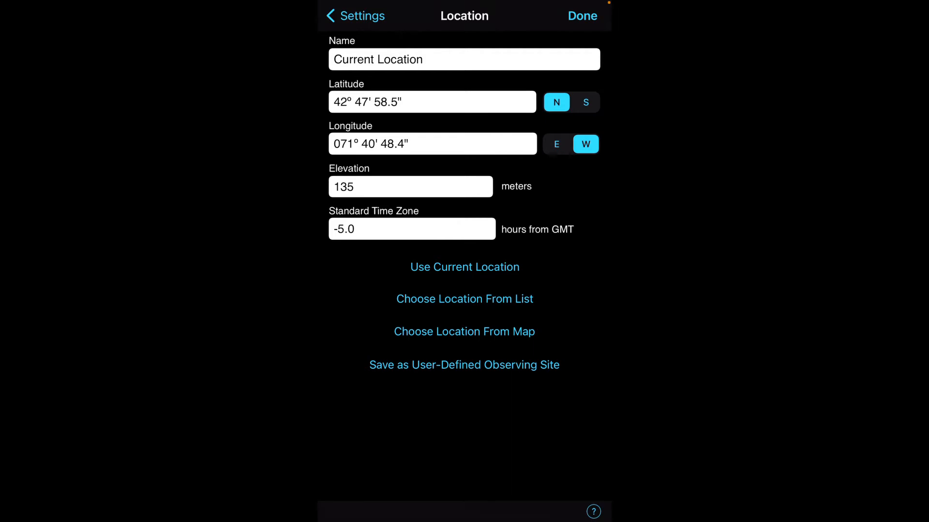
{"action": "left_click", "coordinate": [355, 15]}
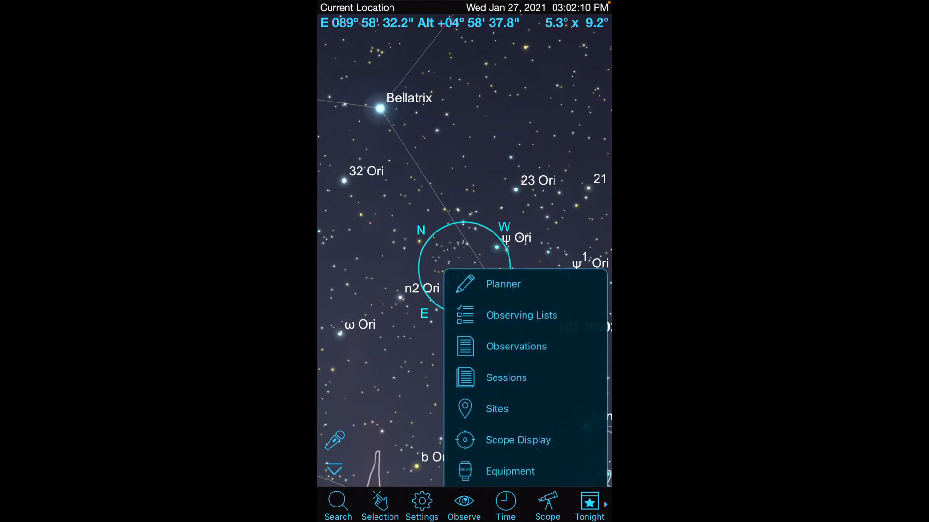
{"action": "left_click", "coordinate": [509, 471]}
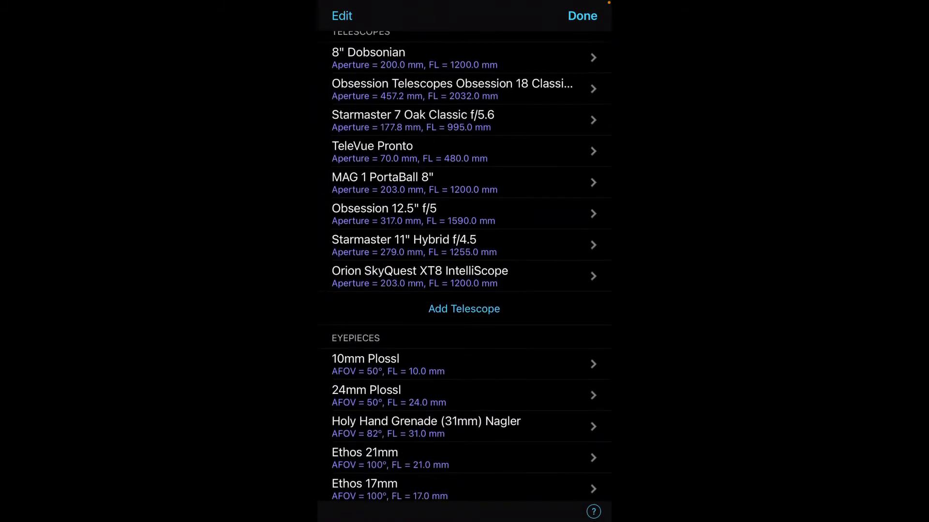
Step: Search the telescope catalog for 'Obsession', then clear the filter to show all models
{"action": "scroll", "scroll_direction": "down", "scroll_amount": 3}
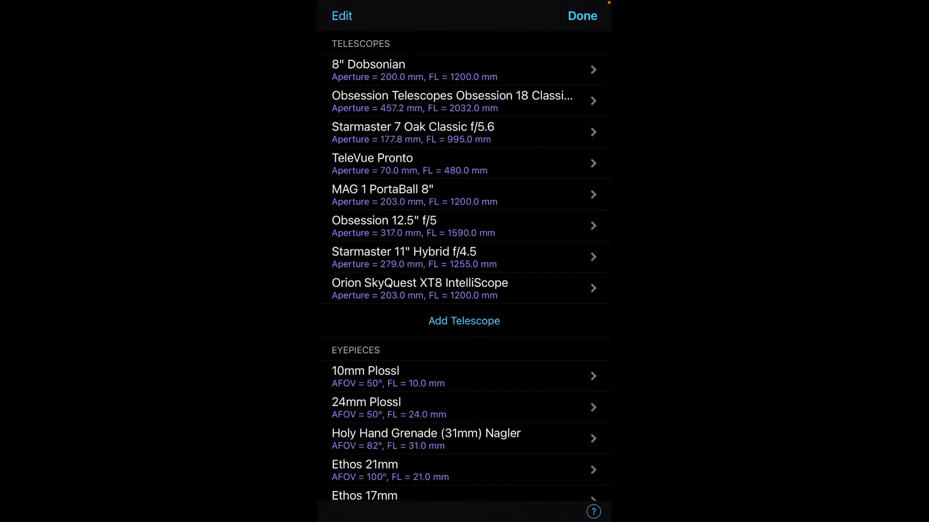
{"action": "left_click", "coordinate": [464, 321]}
{"action": "type", "text": "Obsessi"}
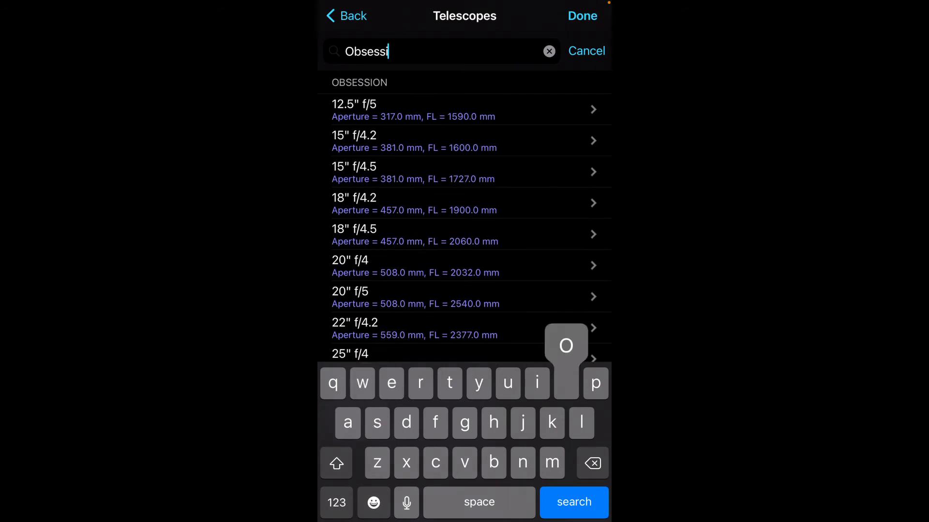
{"action": "type", "text": "on"}
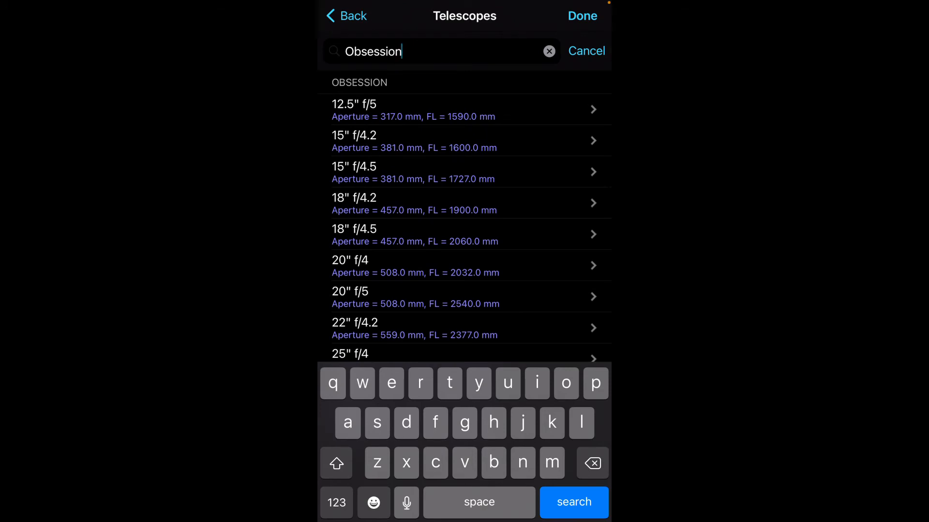
{"action": "left_click", "coordinate": [586, 51]}
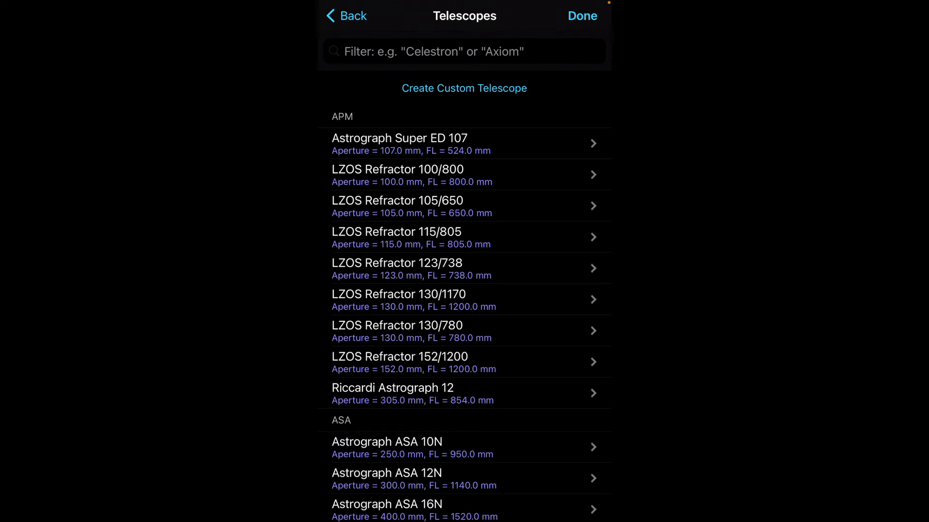
Step: Leave the telescope catalog without adding a model and return to the sky chart
{"action": "left_click", "coordinate": [463, 88]}
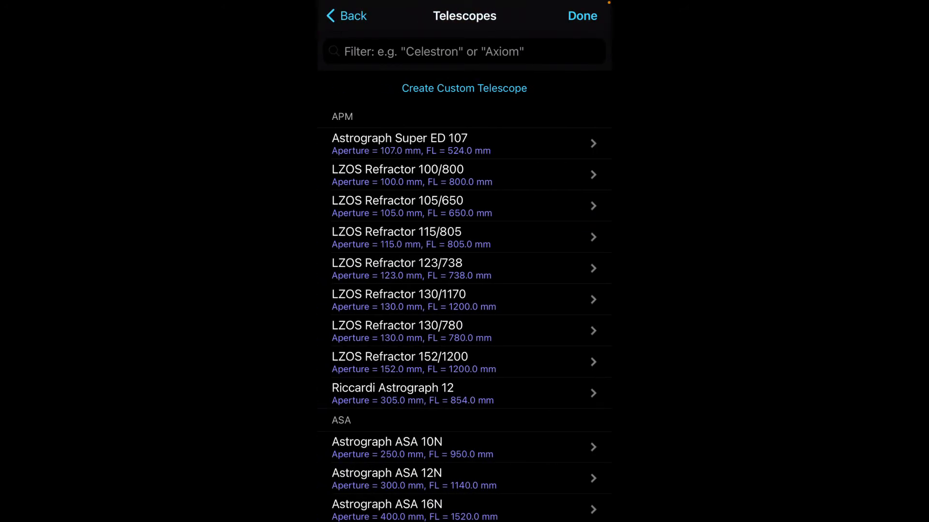
{"action": "left_click", "coordinate": [581, 15]}
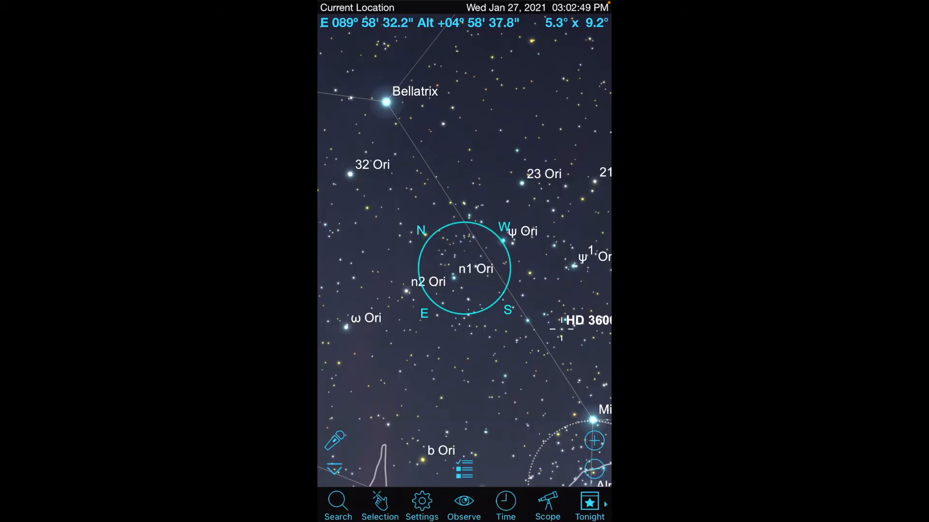
Step: Search the eyepiece catalog for 'Ethos' models and return to the equipment list
{"action": "left_click", "coordinate": [547, 504]}
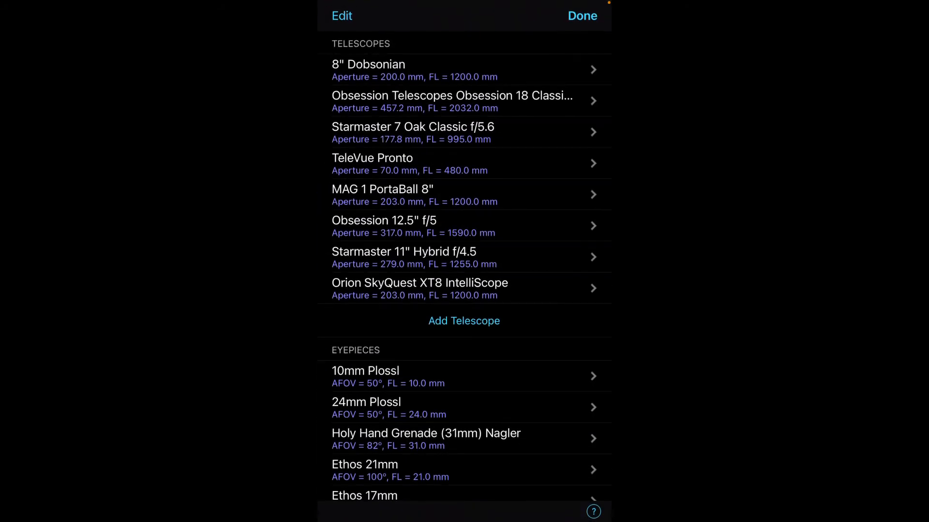
{"action": "scroll", "scroll_direction": "down", "scroll_amount": 3}
{"action": "type", "text": "E"}
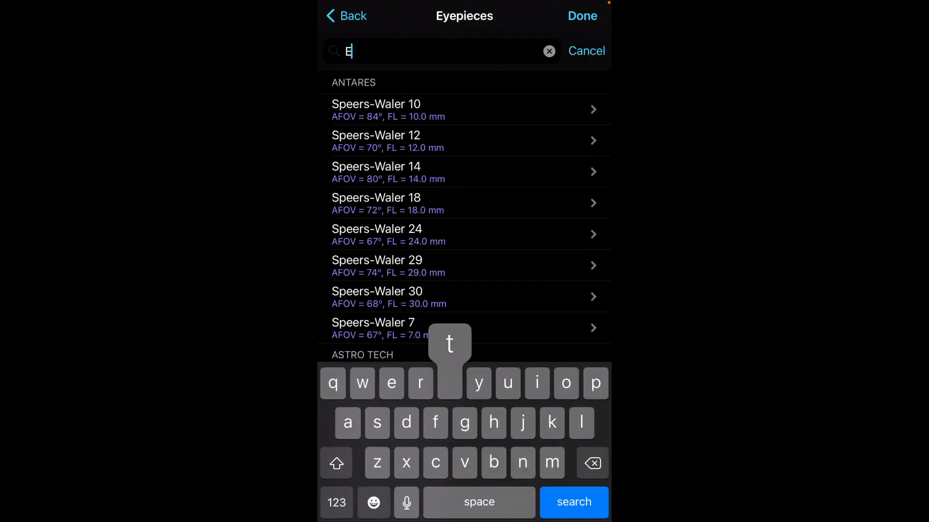
{"action": "type", "text": "thos"}
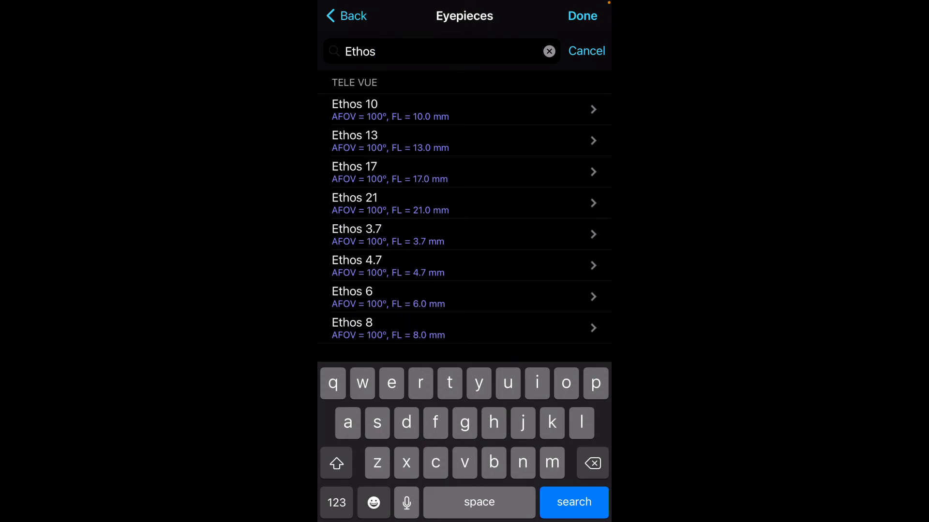
{"action": "left_click", "coordinate": [586, 50]}
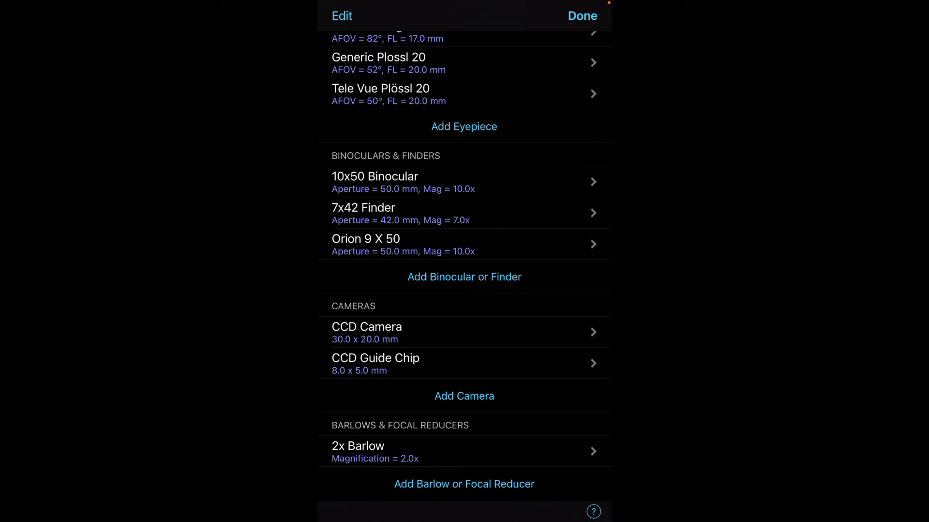
{"action": "left_click", "coordinate": [464, 277]}
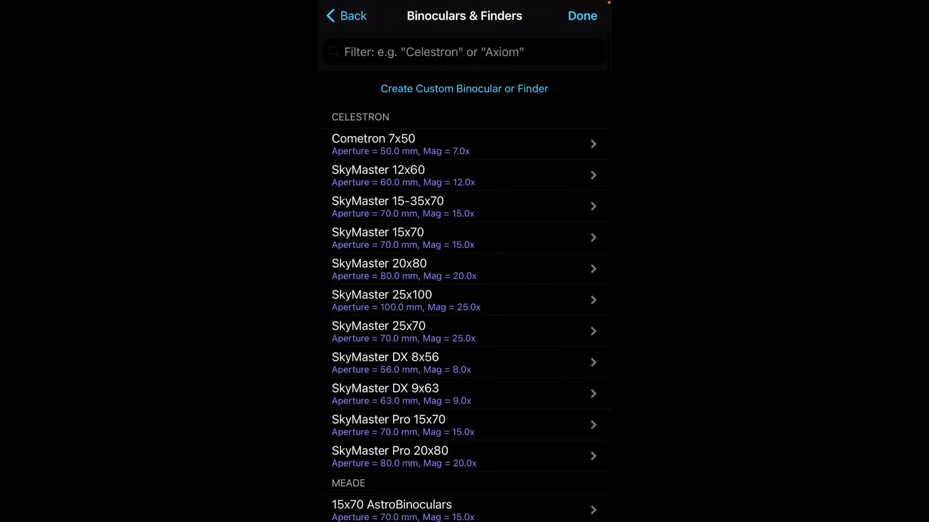
{"action": "left_click", "coordinate": [346, 15]}
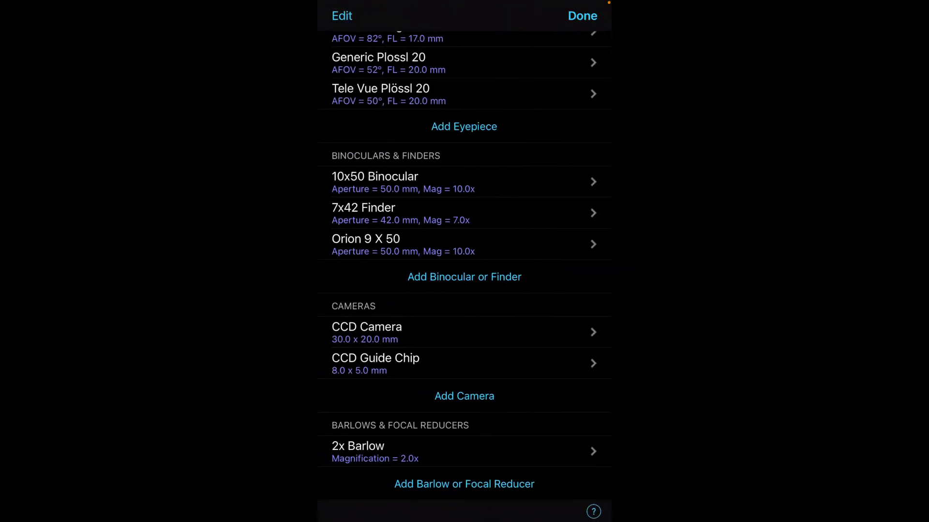